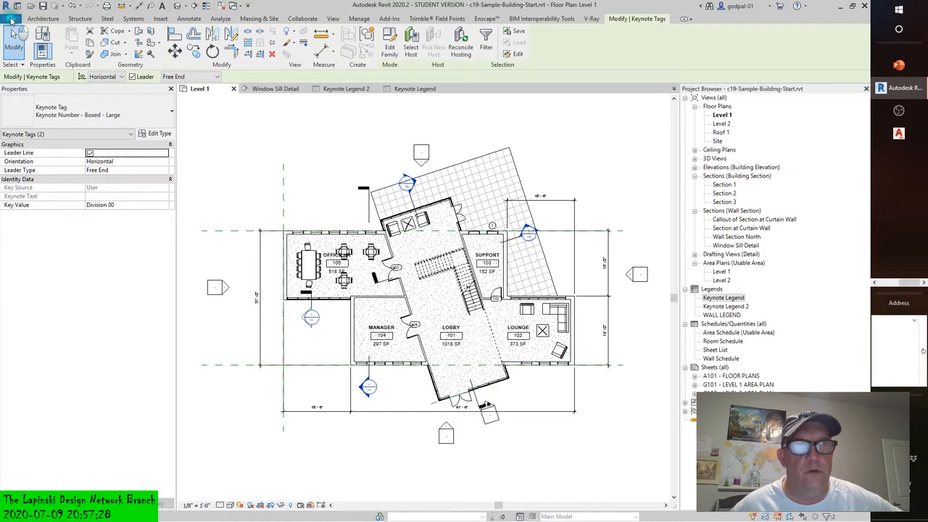
Start a new family from the File menu so the template chooser appears.
{"action": "left_click", "coordinate": [12, 17]}
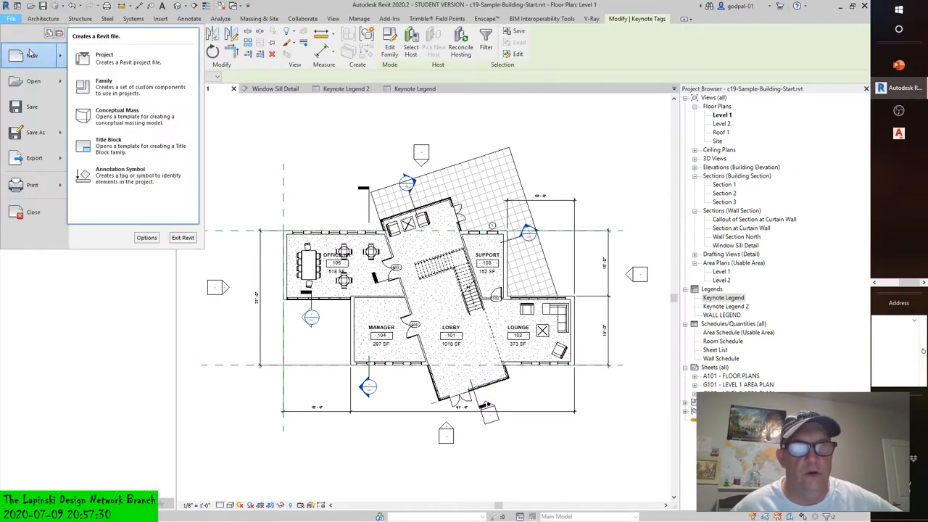
{"action": "mouse_move", "coordinate": [104, 58]}
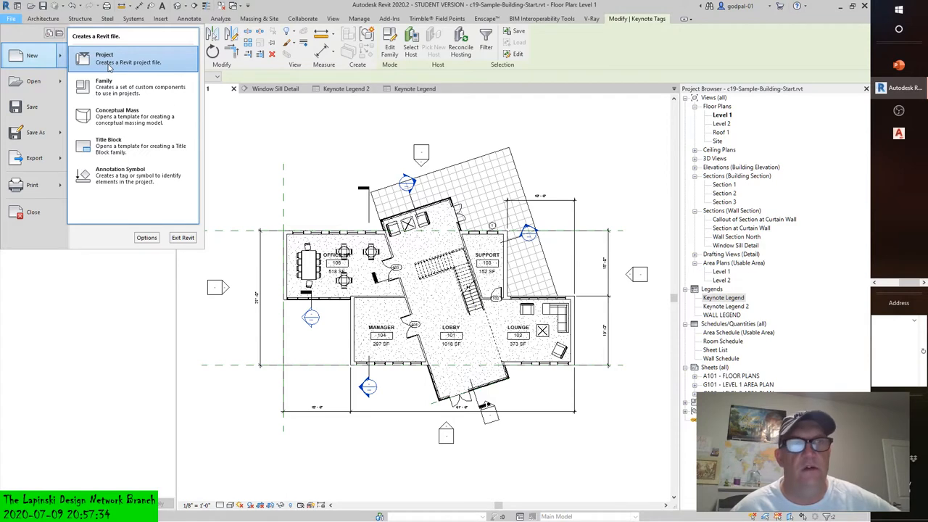
{"action": "mouse_move", "coordinate": [109, 87]}
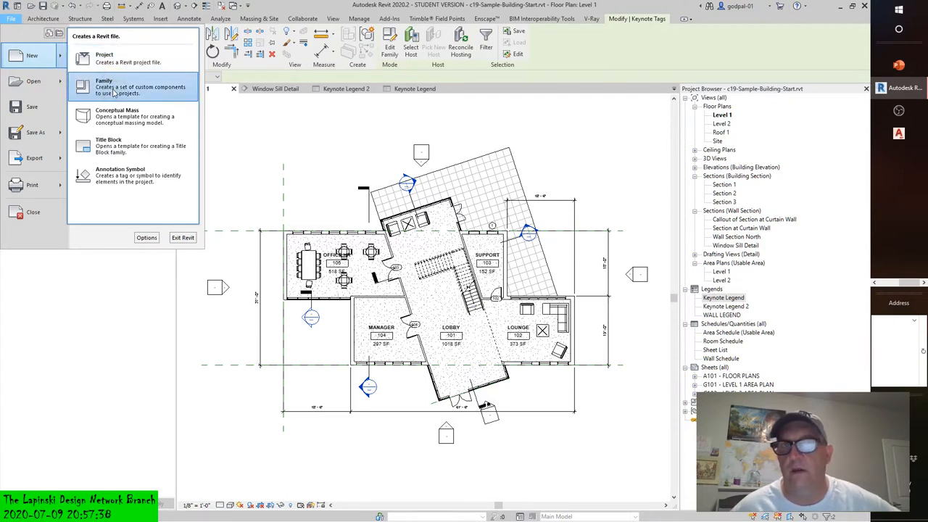
{"action": "left_click", "coordinate": [105, 87]}
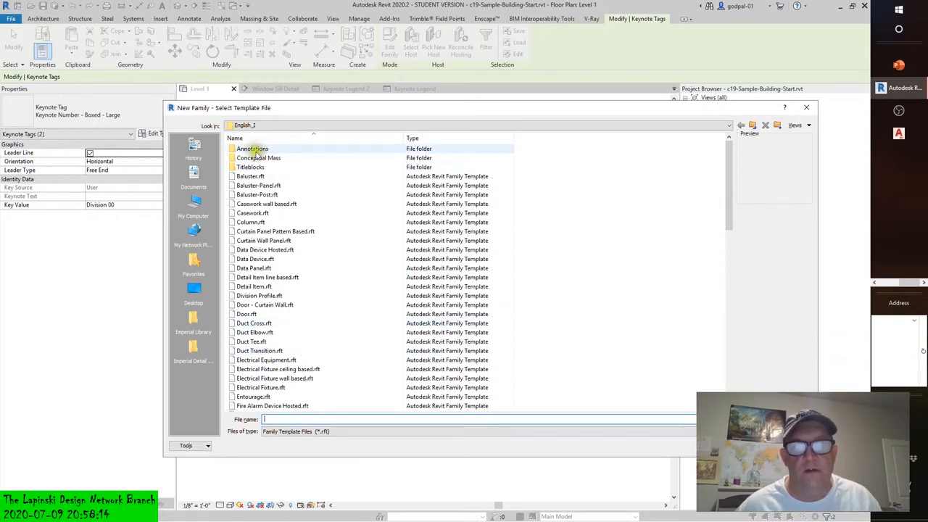
{"action": "double_click", "coordinate": [252, 148]}
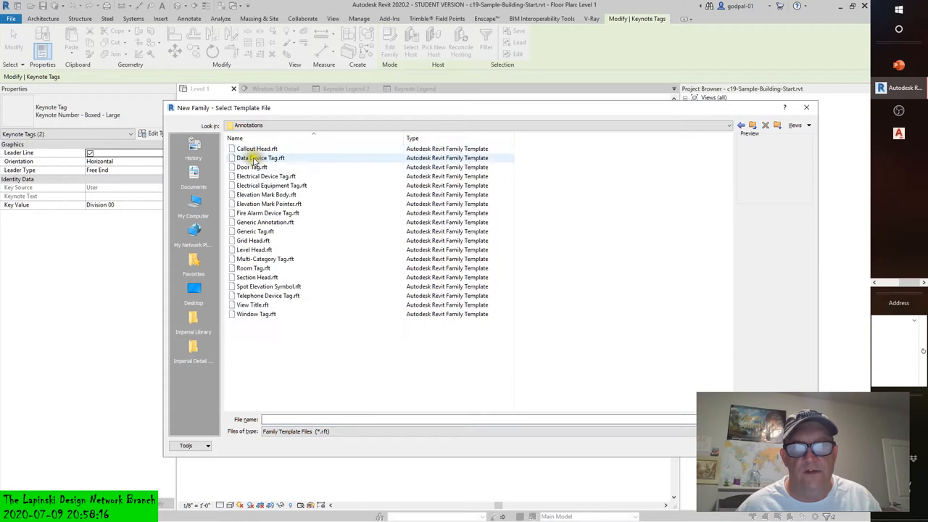
{"action": "left_click", "coordinate": [252, 266]}
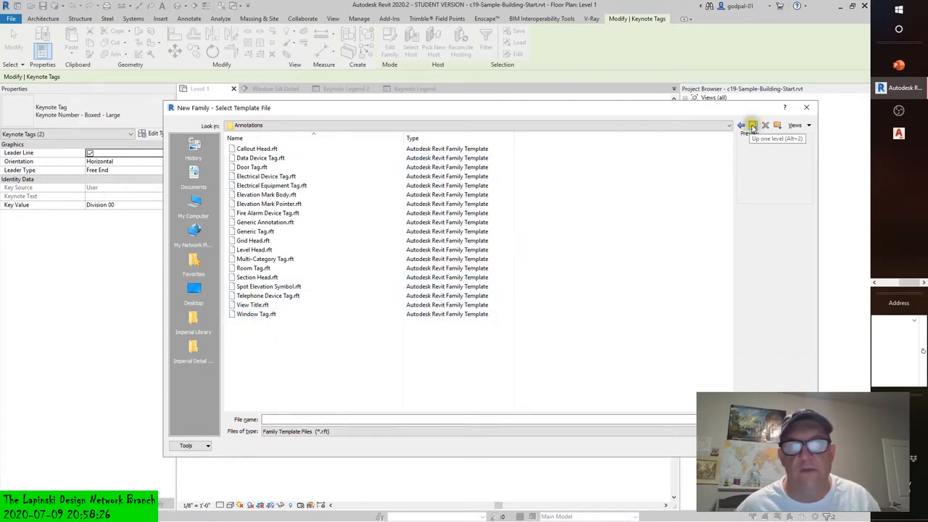
{"action": "left_click", "coordinate": [751, 124]}
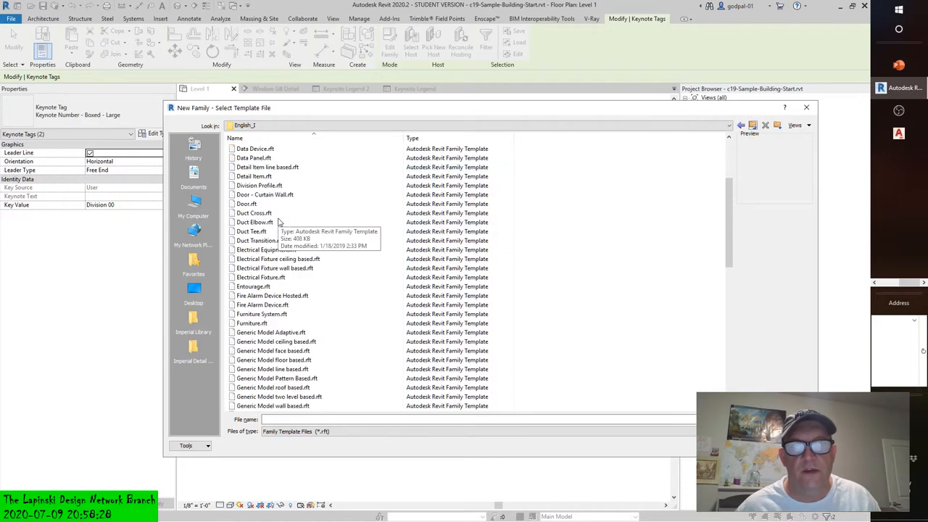
{"action": "scroll", "scroll_direction": "down", "scroll_amount": 3}
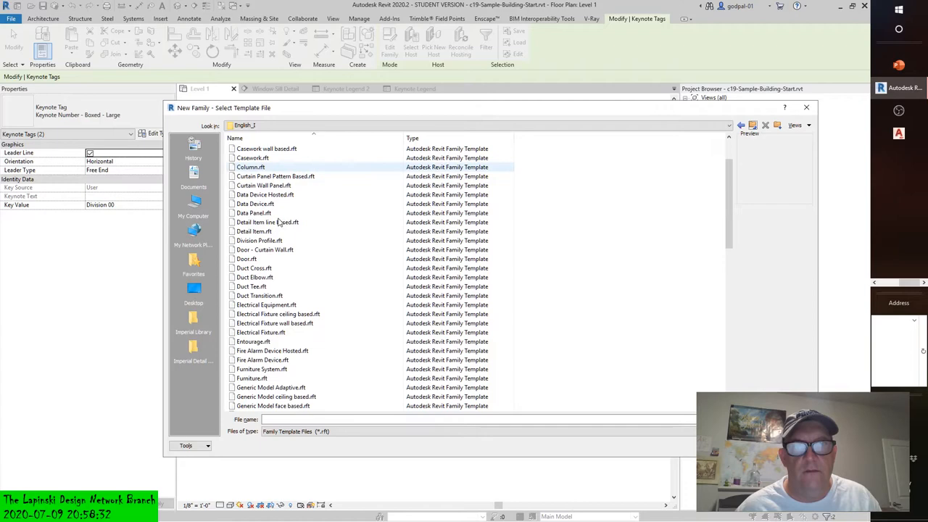
{"action": "scroll", "scroll_direction": "down", "scroll_amount": 3}
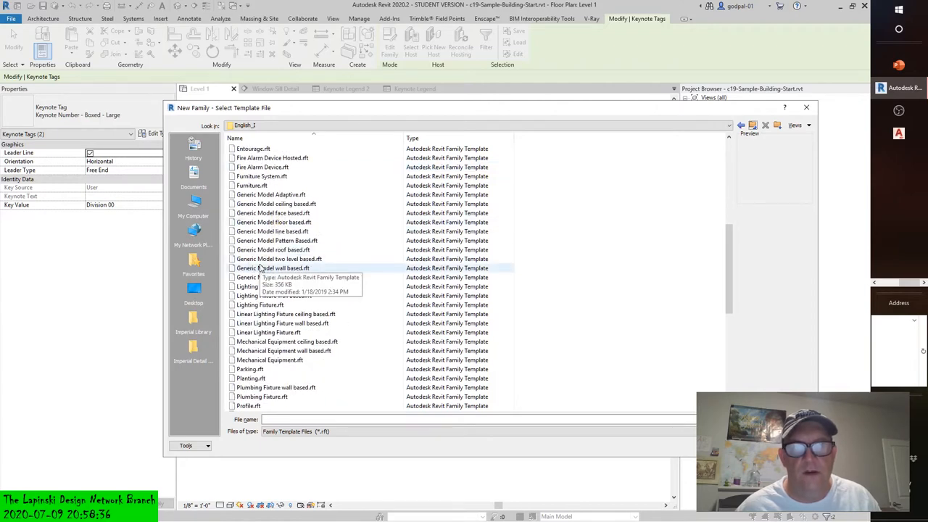
{"action": "scroll", "scroll_direction": "down", "scroll_amount": 3}
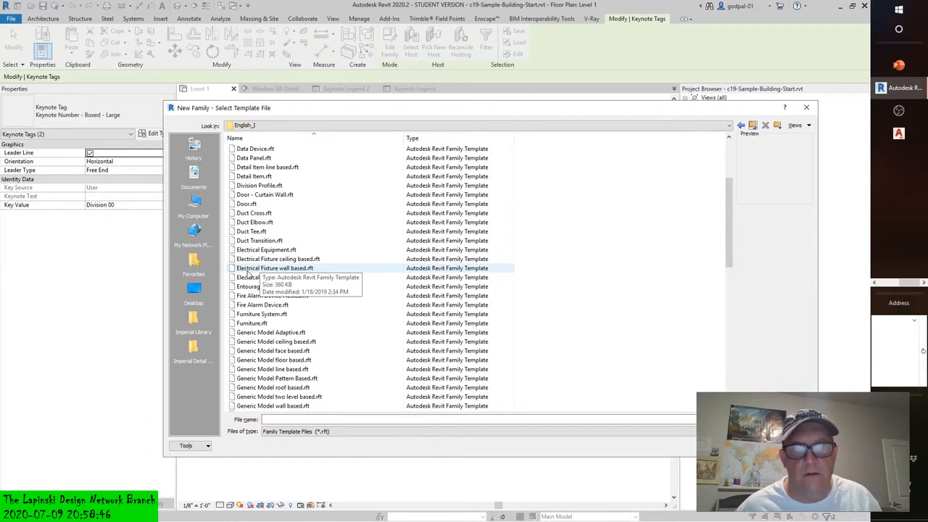
{"action": "scroll", "scroll_direction": "down", "scroll_amount": 3}
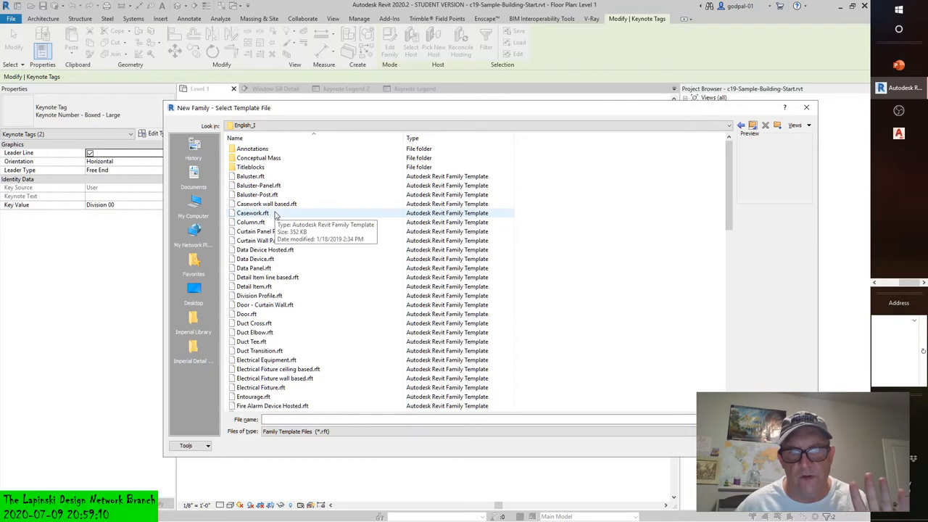
{"action": "scroll", "scroll_direction": "down", "scroll_amount": 3}
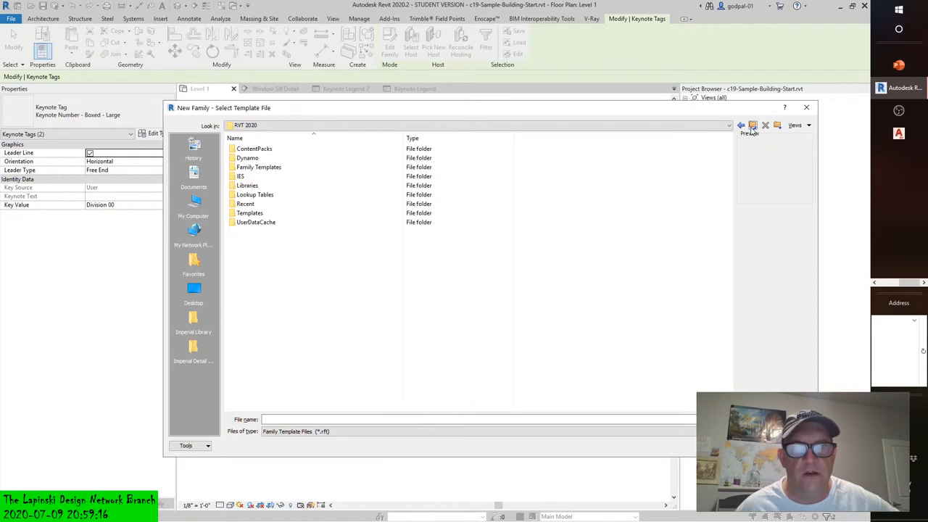
Browse Family Templates > English_I down to the Annotations template folder.
{"action": "left_click", "coordinate": [258, 166]}
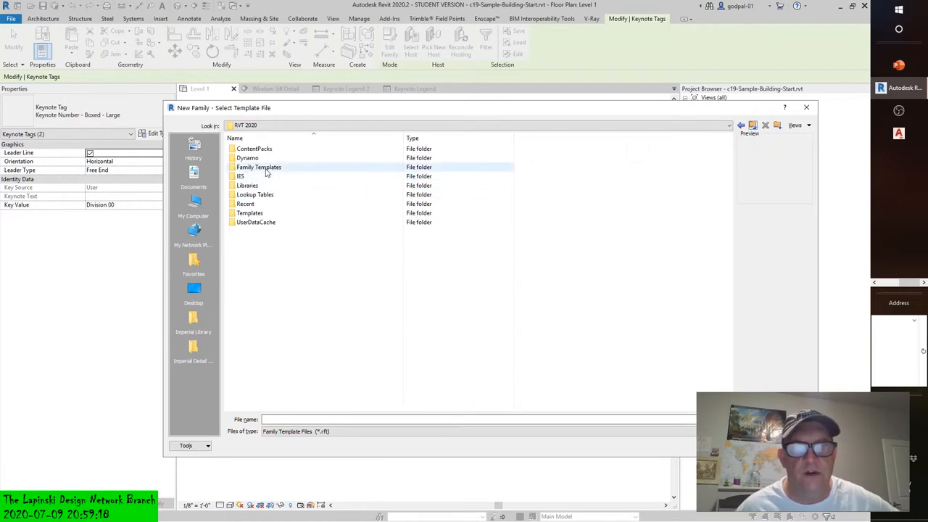
{"action": "double_click", "coordinate": [258, 166]}
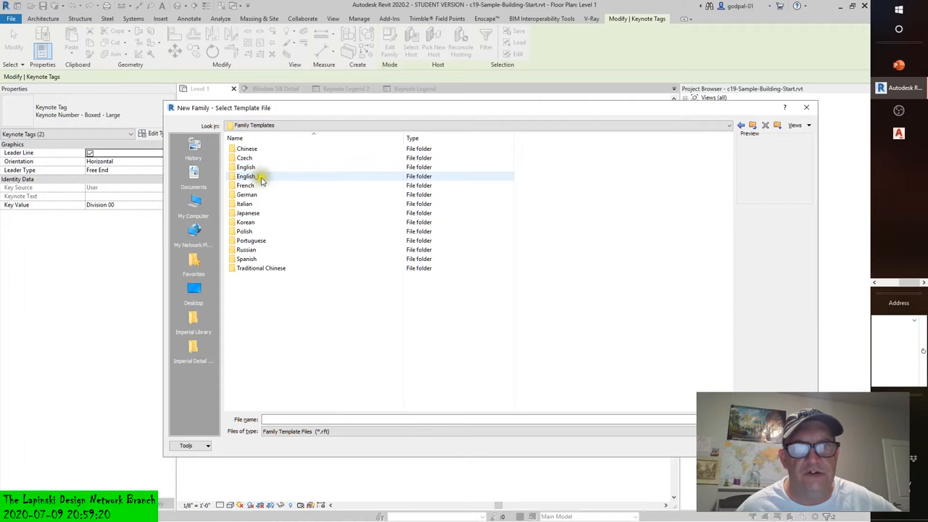
{"action": "mouse_move", "coordinate": [249, 177]}
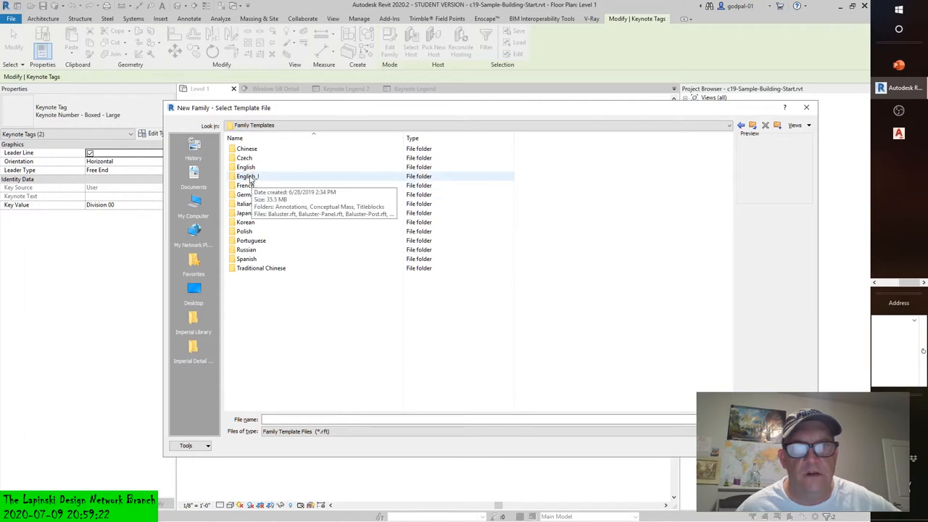
{"action": "double_click", "coordinate": [247, 177]}
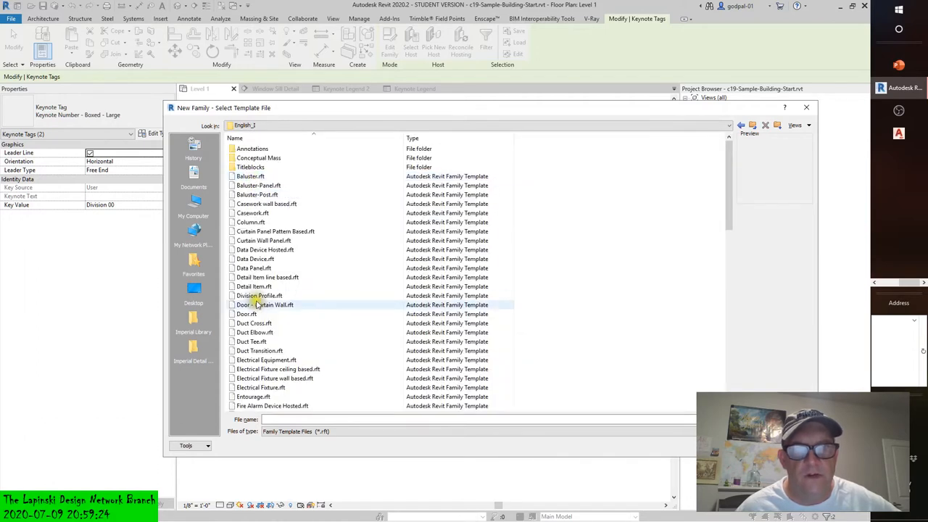
{"action": "scroll", "scroll_direction": "down", "scroll_amount": 3}
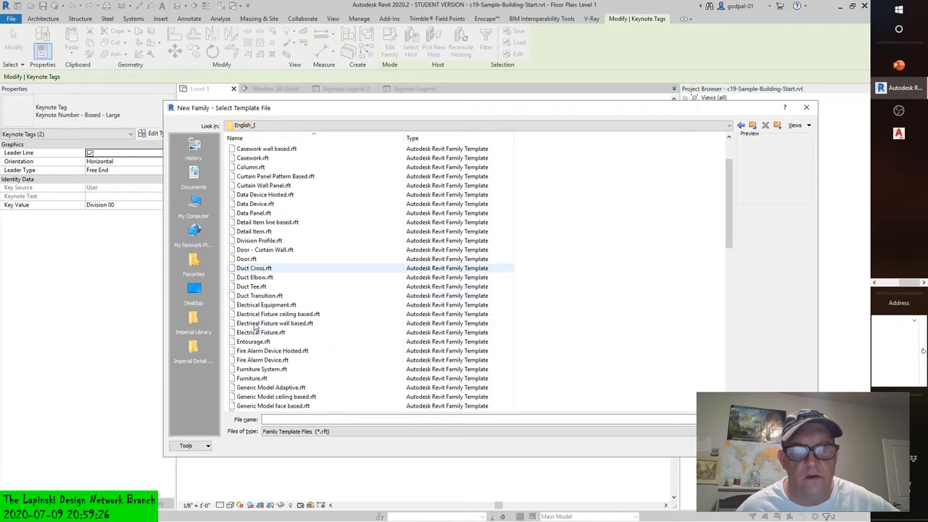
{"action": "scroll", "scroll_direction": "down", "scroll_amount": 3}
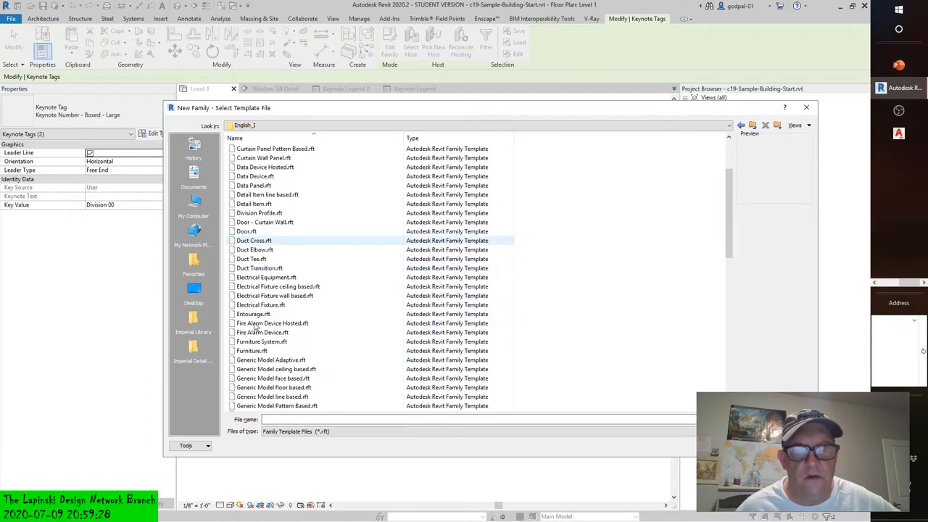
{"action": "scroll", "scroll_direction": "down", "scroll_amount": 3}
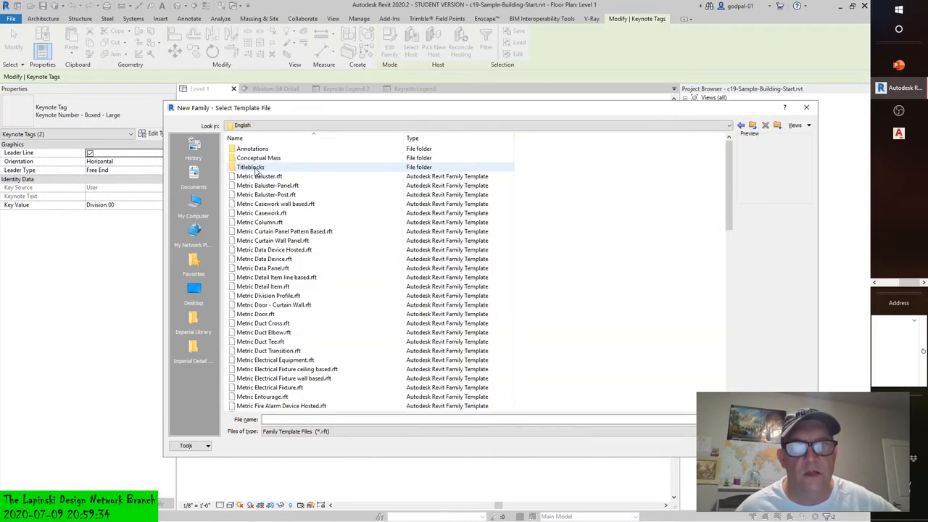
{"action": "left_click", "coordinate": [285, 231]}
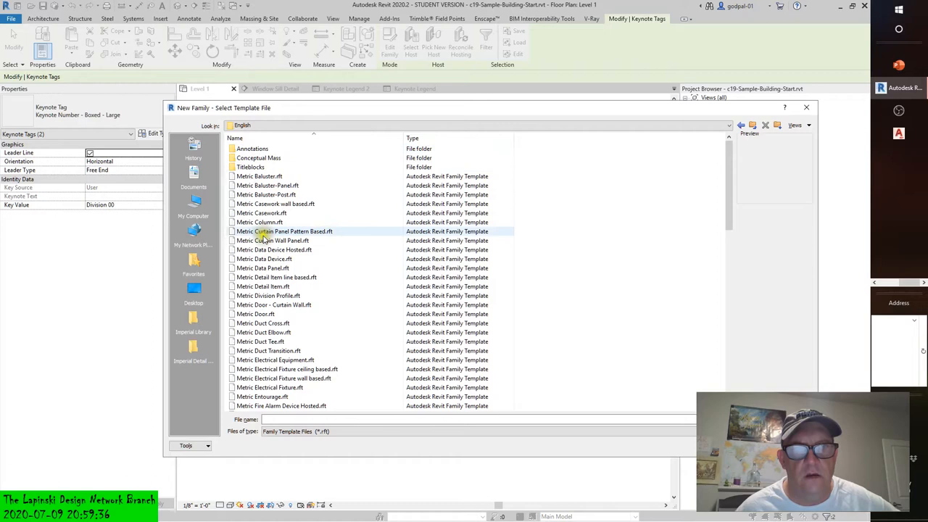
{"action": "mouse_move", "coordinate": [253, 148]}
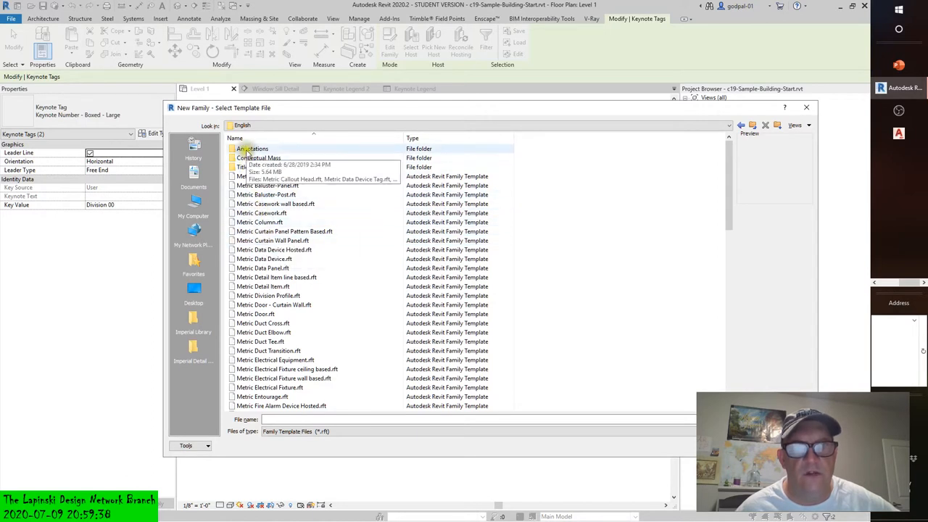
{"action": "double_click", "coordinate": [252, 147]}
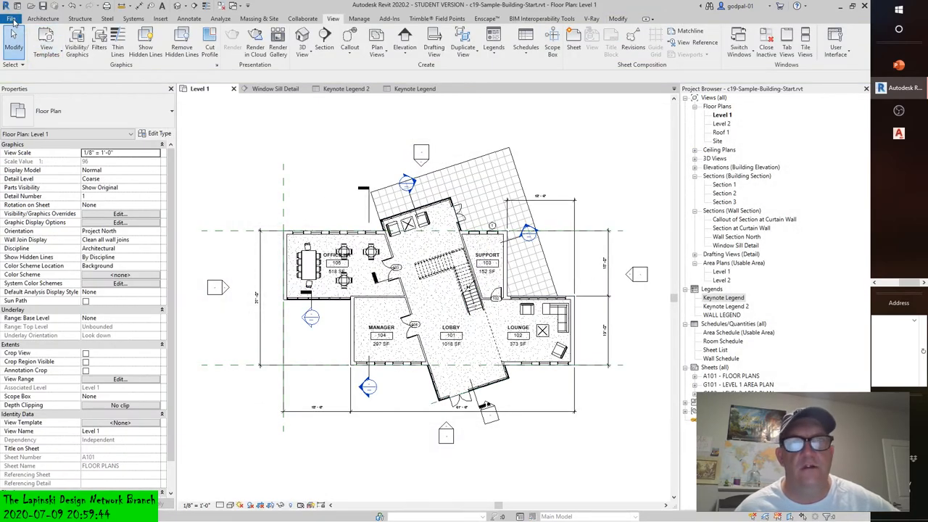
{"action": "left_click", "coordinate": [12, 17]}
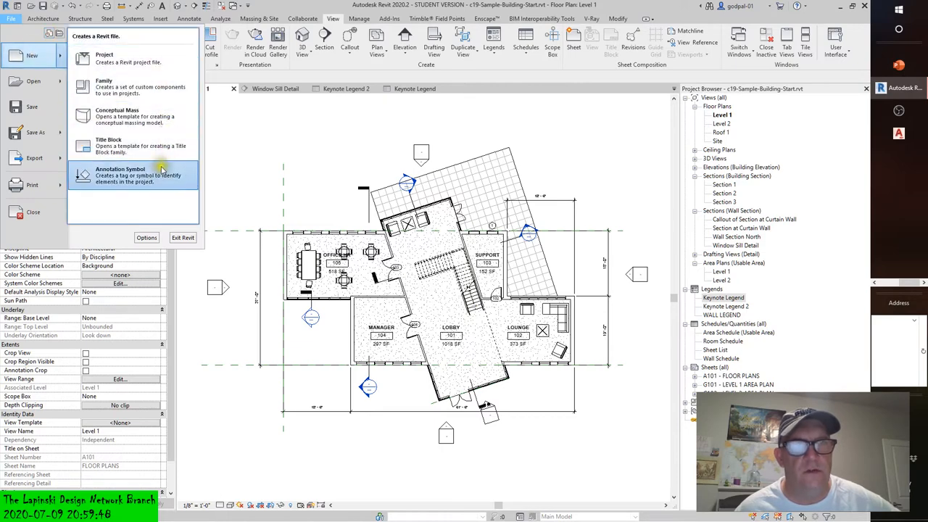
{"action": "left_click", "coordinate": [118, 174]}
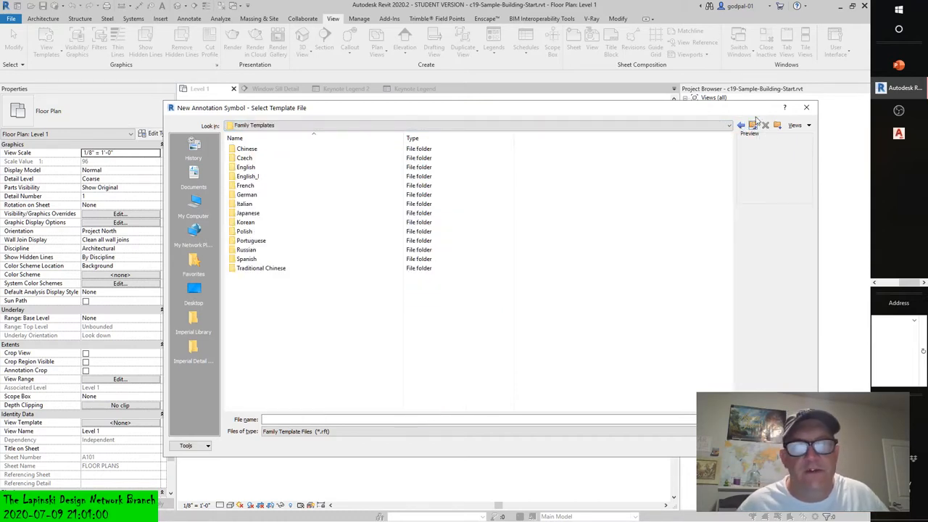
{"action": "left_click", "coordinate": [806, 108]}
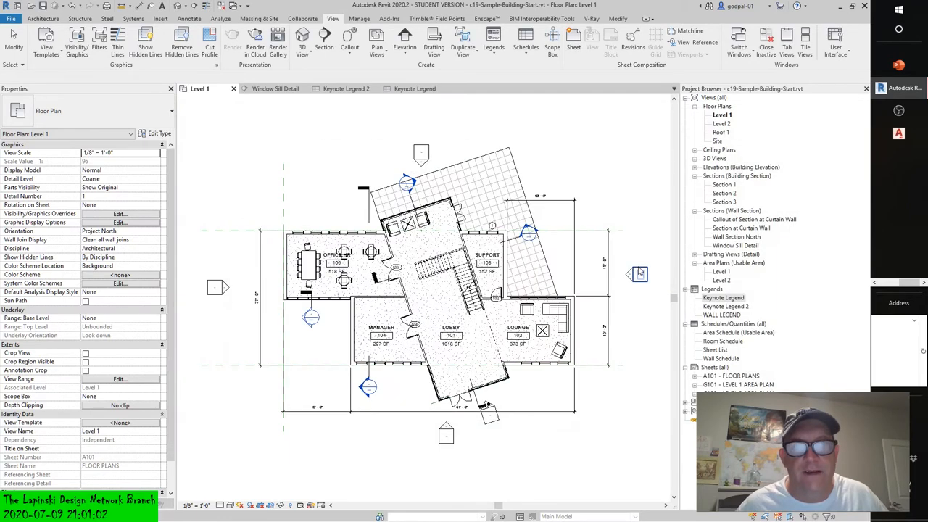
{"action": "mouse_move", "coordinate": [638, 274]}
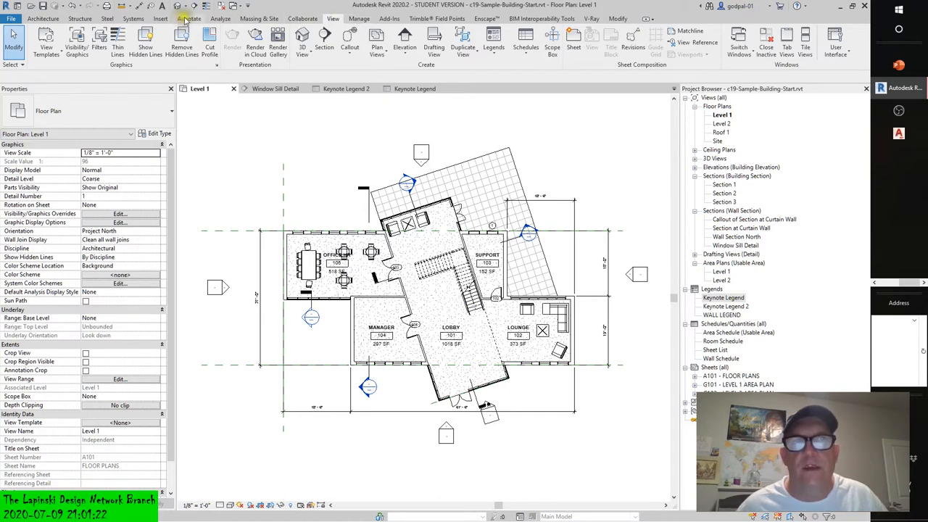
Show the Annotate tools and expand the Keynote tagging choices.
{"action": "left_click", "coordinate": [200, 17]}
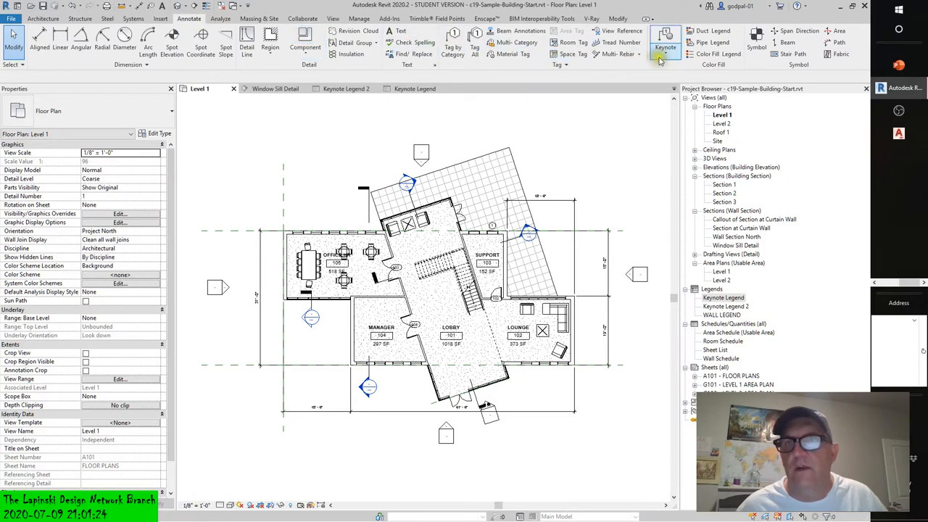
{"action": "left_click", "coordinate": [664, 47]}
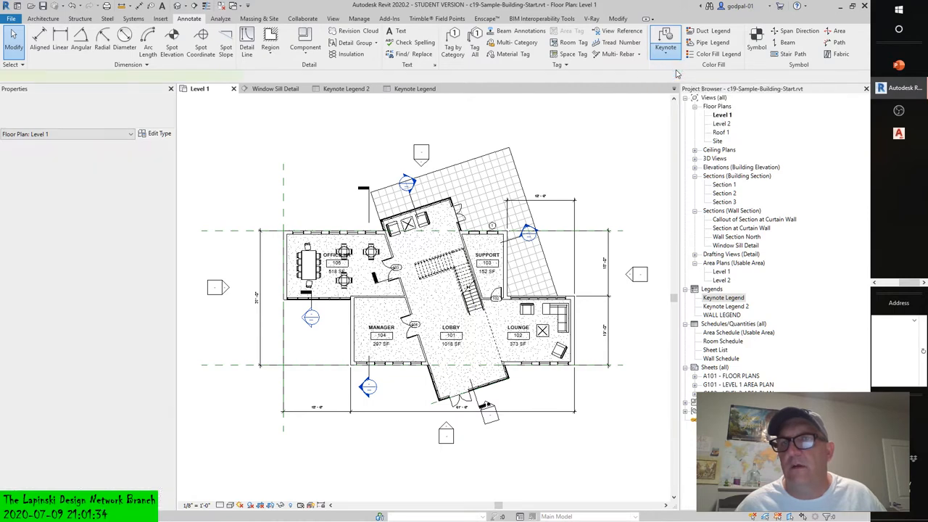
Begin an Element Keynote and list the Keynote Tag's types in Type Properties.
{"action": "left_click", "coordinate": [664, 41]}
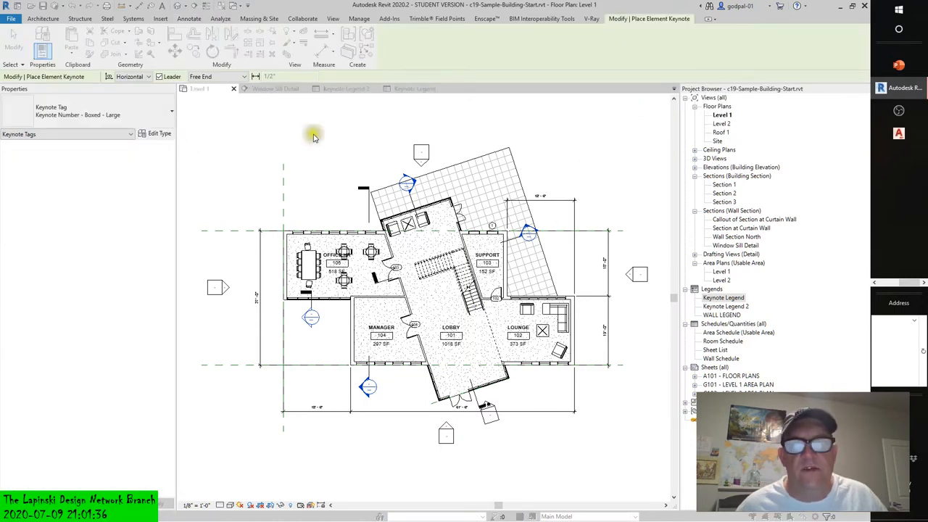
{"action": "left_click", "coordinate": [159, 133]}
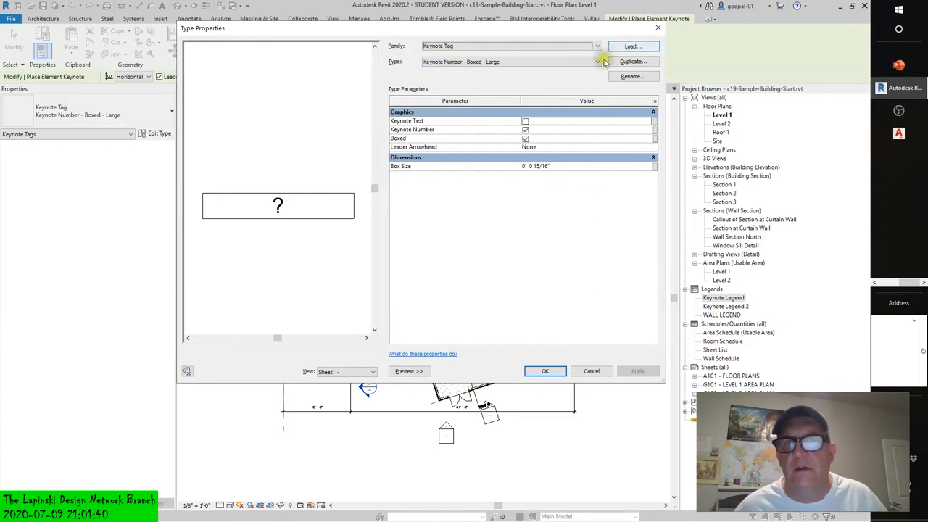
{"action": "left_click", "coordinate": [597, 61]}
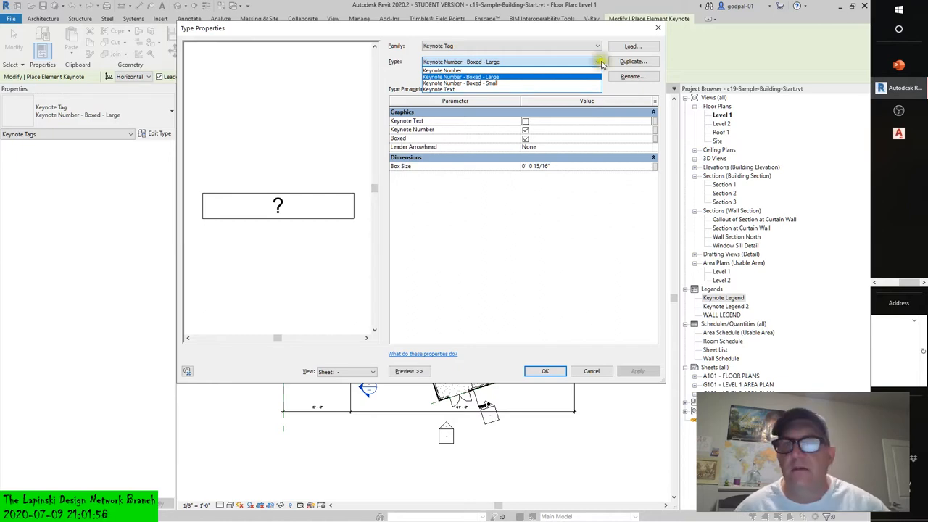
Load Keynote Tag.rfa from the Annotations library, hitting the Family Already Exists prompt.
{"action": "left_click", "coordinate": [632, 45]}
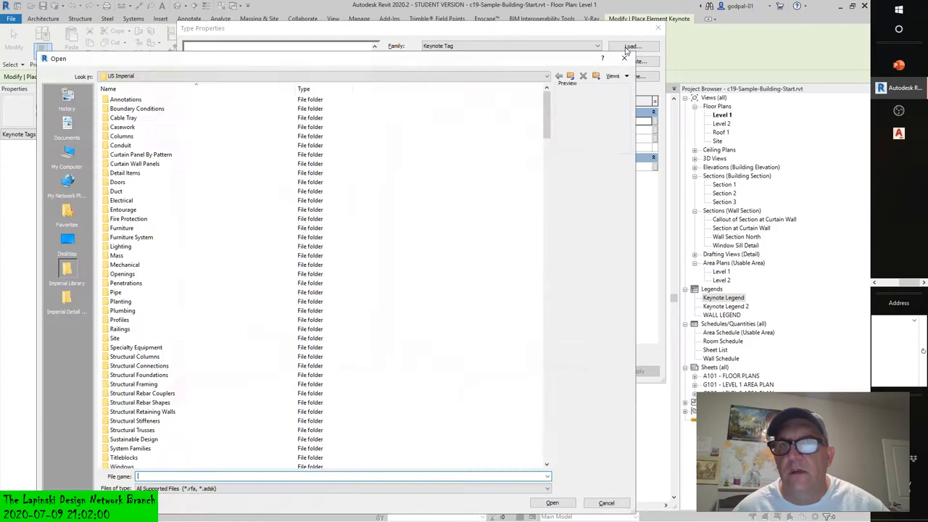
{"action": "scroll", "scroll_direction": "down", "scroll_amount": 3}
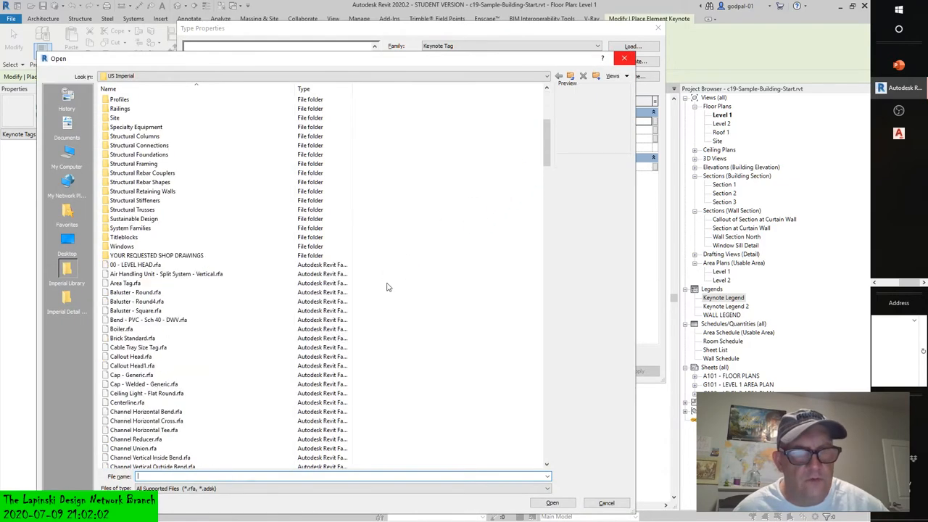
{"action": "scroll", "scroll_direction": "down", "scroll_amount": 3}
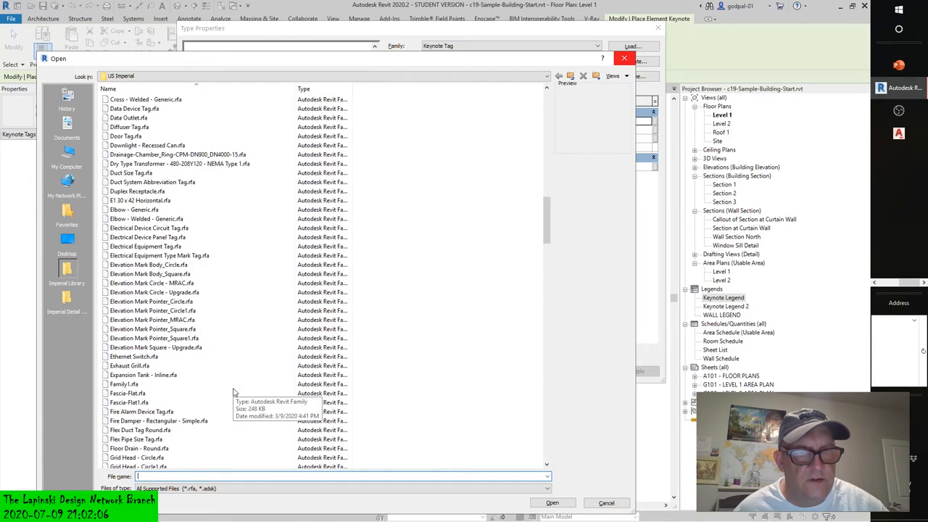
{"action": "scroll", "scroll_direction": "down", "scroll_amount": 3}
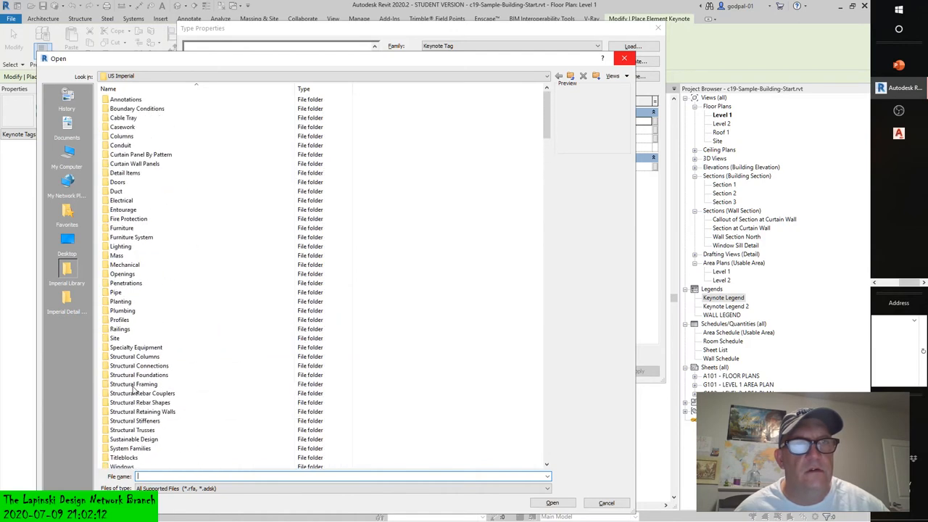
{"action": "double_click", "coordinate": [125, 98]}
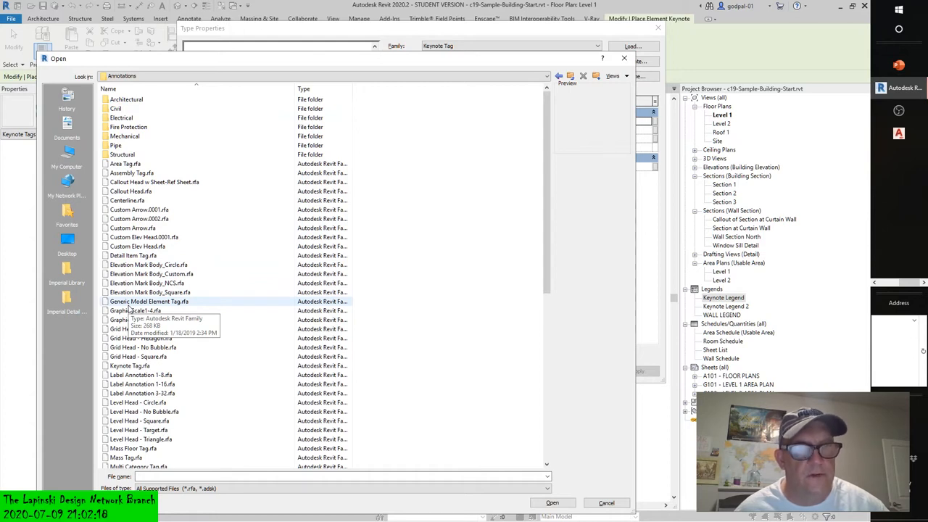
{"action": "left_click", "coordinate": [133, 365]}
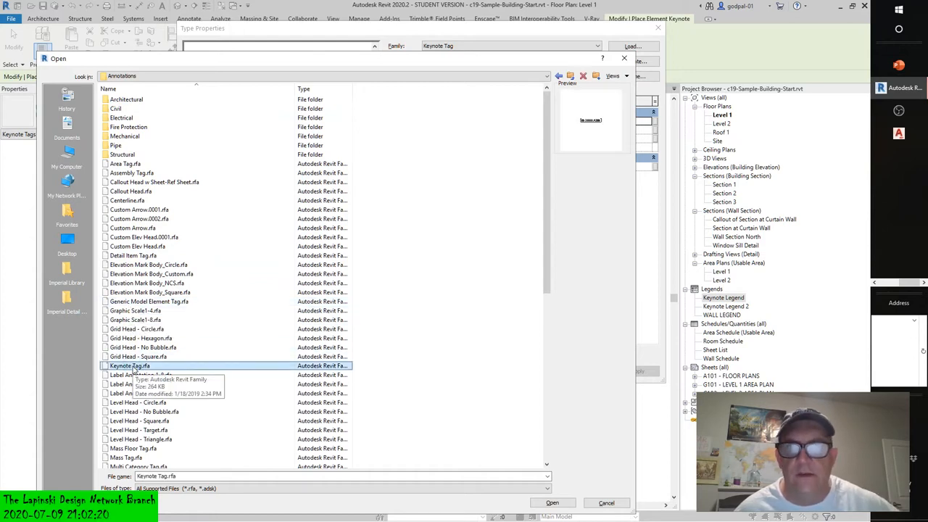
{"action": "mouse_move", "coordinate": [293, 357]}
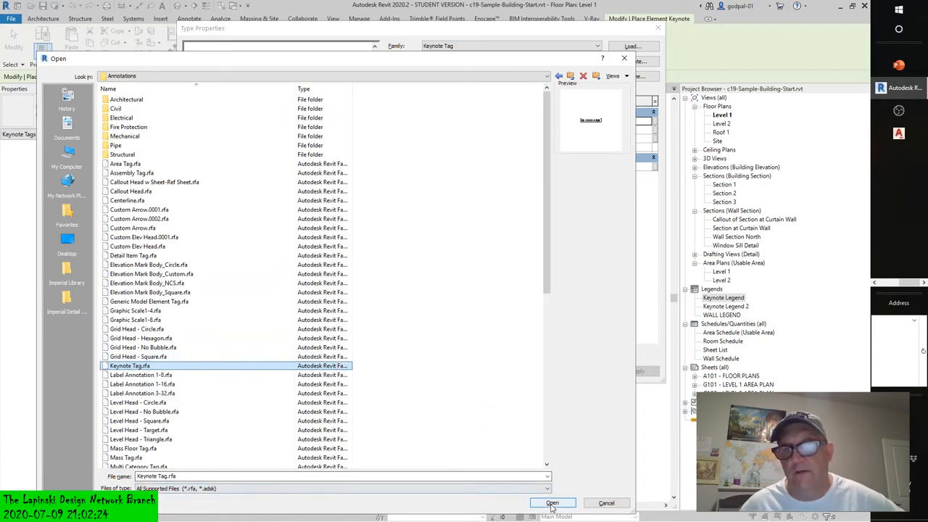
{"action": "left_click", "coordinate": [552, 503]}
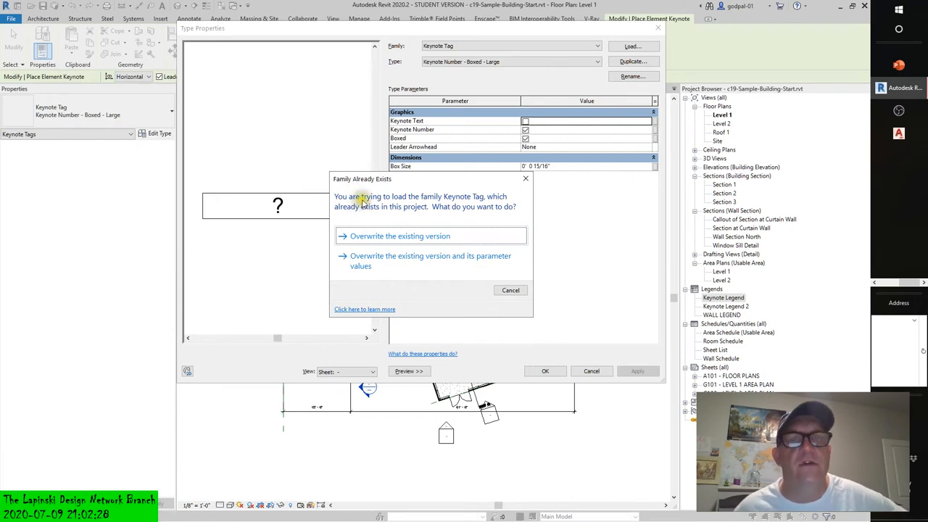
{"action": "mouse_move", "coordinate": [496, 206]}
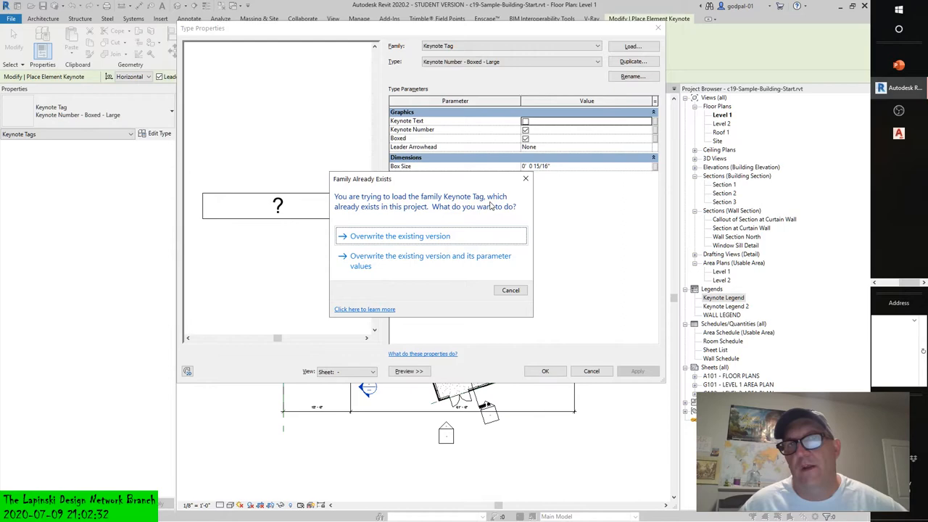
{"action": "mouse_move", "coordinate": [500, 220]}
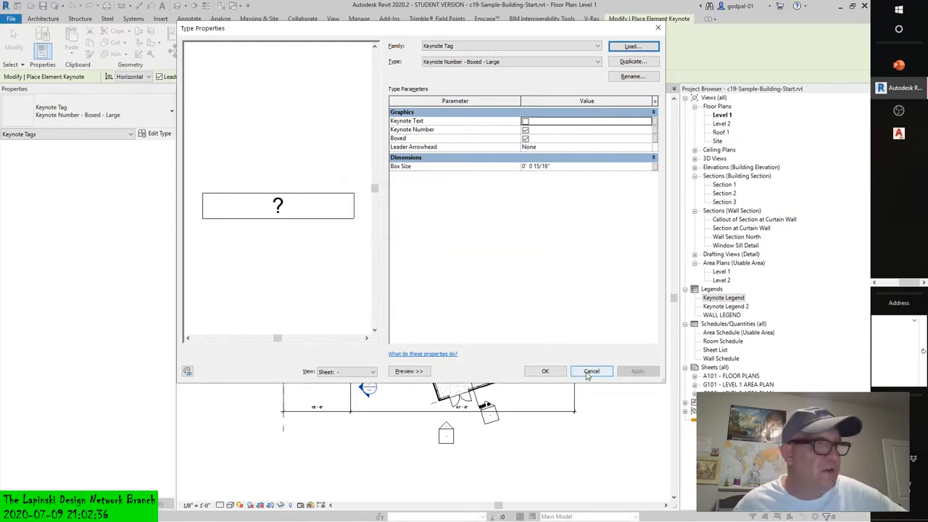
Leave Type Properties and open Keynote Tag.rfa from Annotations for editing.
{"action": "left_click", "coordinate": [592, 371]}
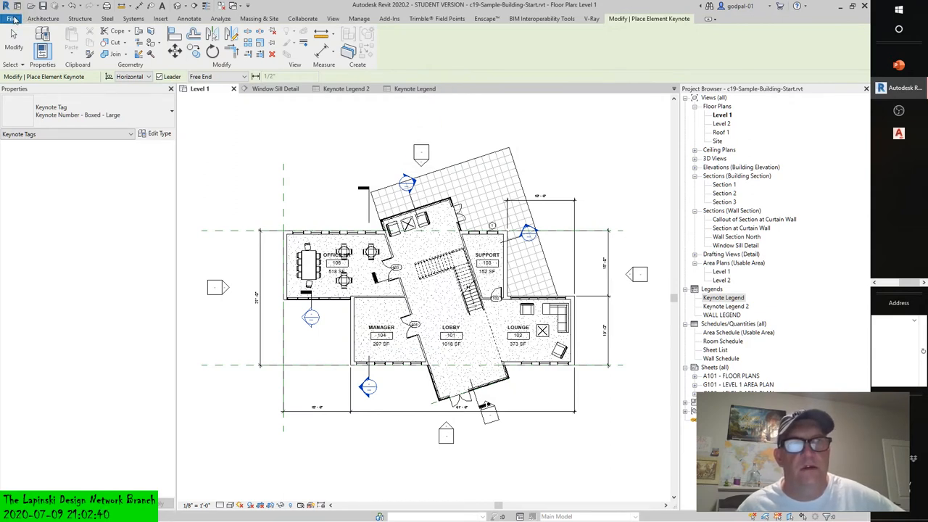
{"action": "left_click", "coordinate": [11, 18]}
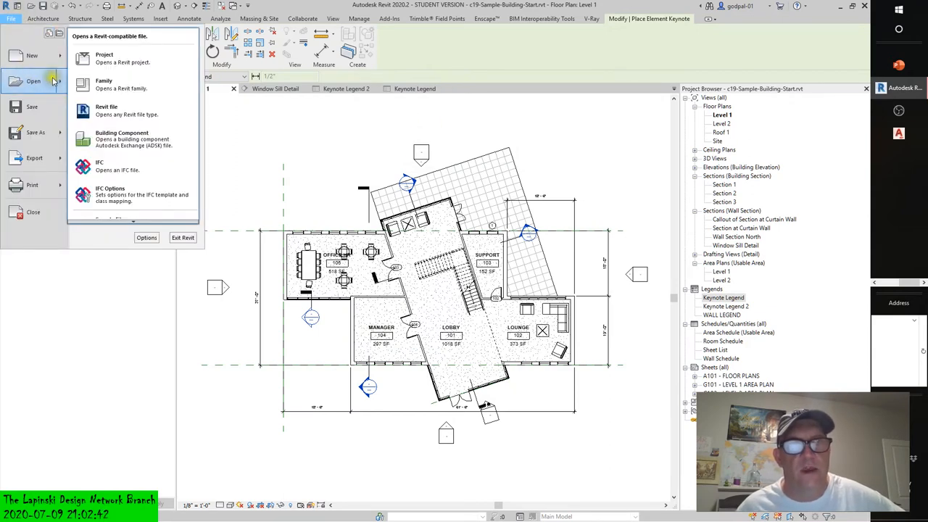
{"action": "left_click", "coordinate": [104, 82]}
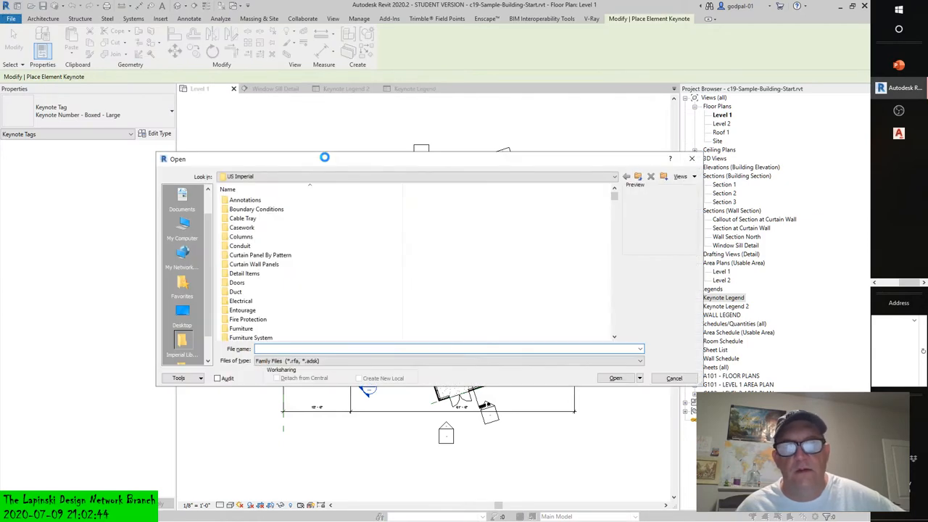
{"action": "mouse_move", "coordinate": [616, 325]}
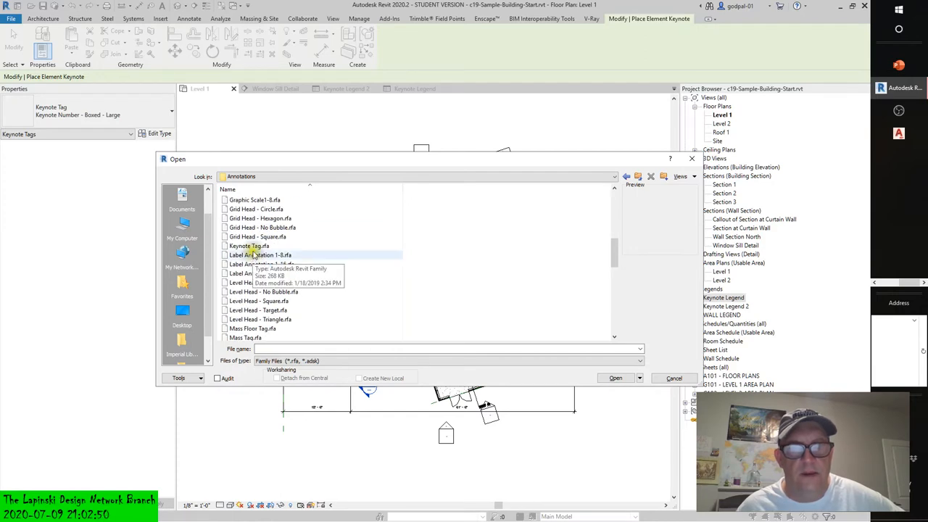
{"action": "left_click", "coordinate": [249, 246]}
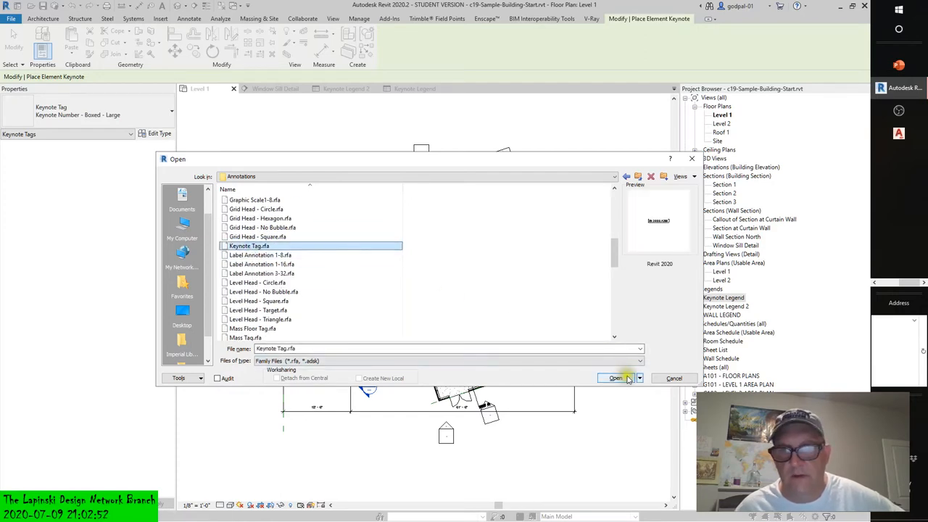
{"action": "left_click", "coordinate": [614, 377]}
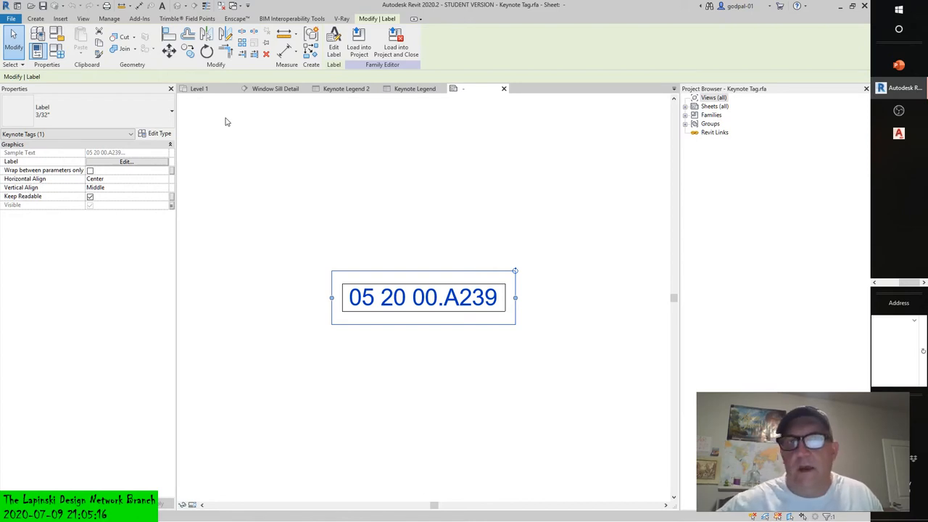
{"action": "mouse_move", "coordinate": [18, 327]}
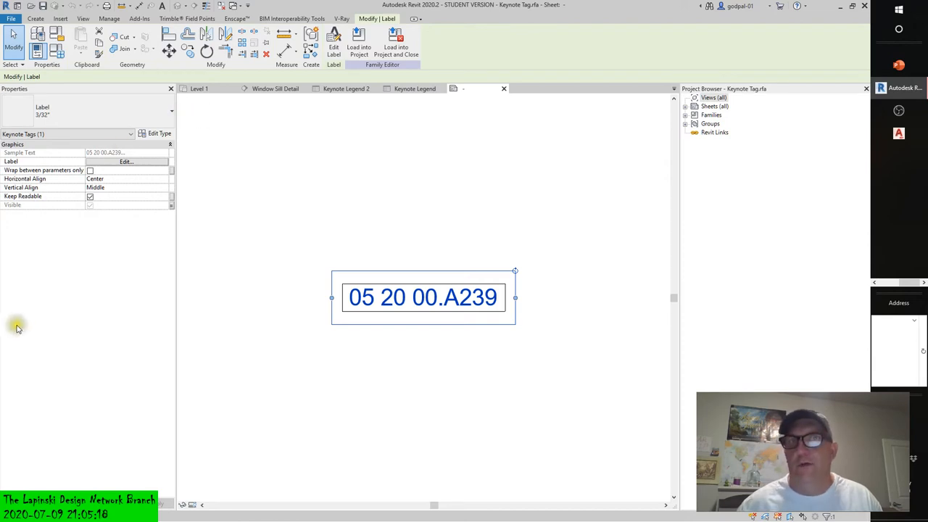
{"action": "mouse_move", "coordinate": [20, 334]}
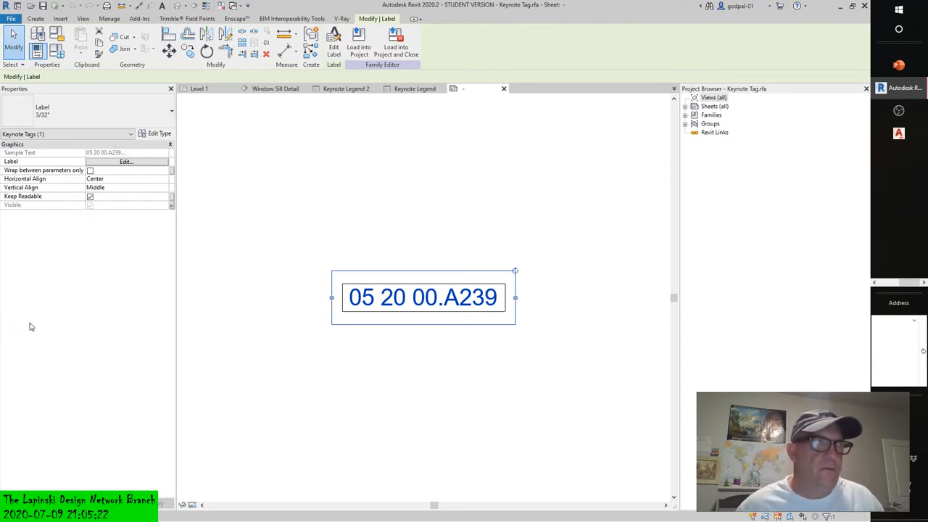
{"action": "mouse_move", "coordinate": [449, 220]}
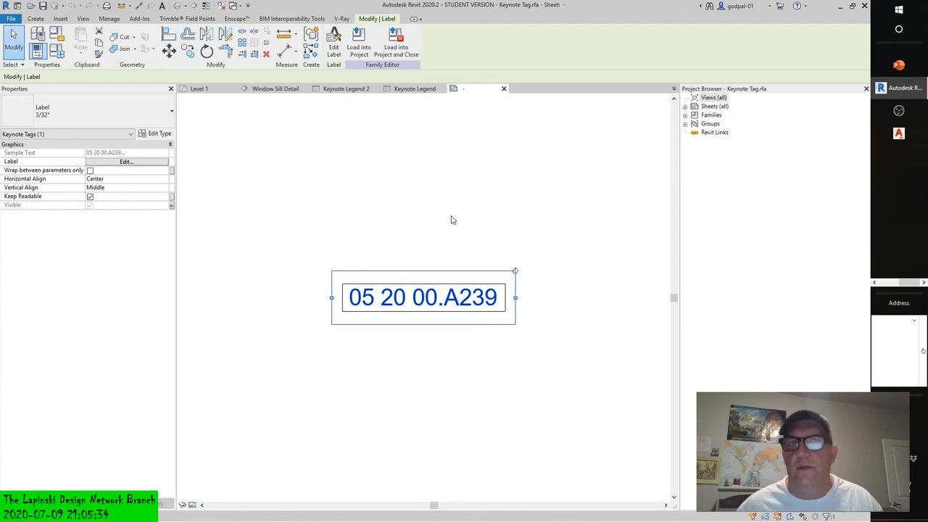
{"action": "mouse_move", "coordinate": [448, 220]}
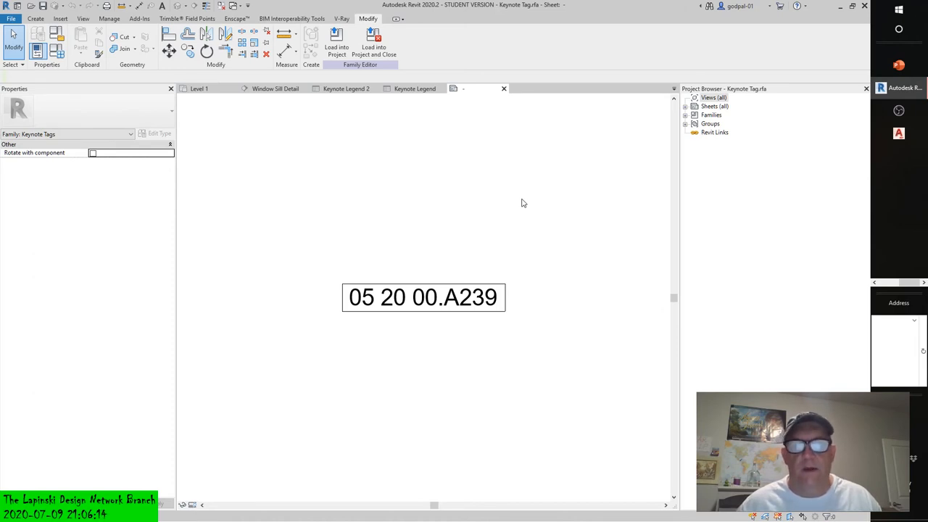
{"action": "mouse_move", "coordinate": [463, 237]}
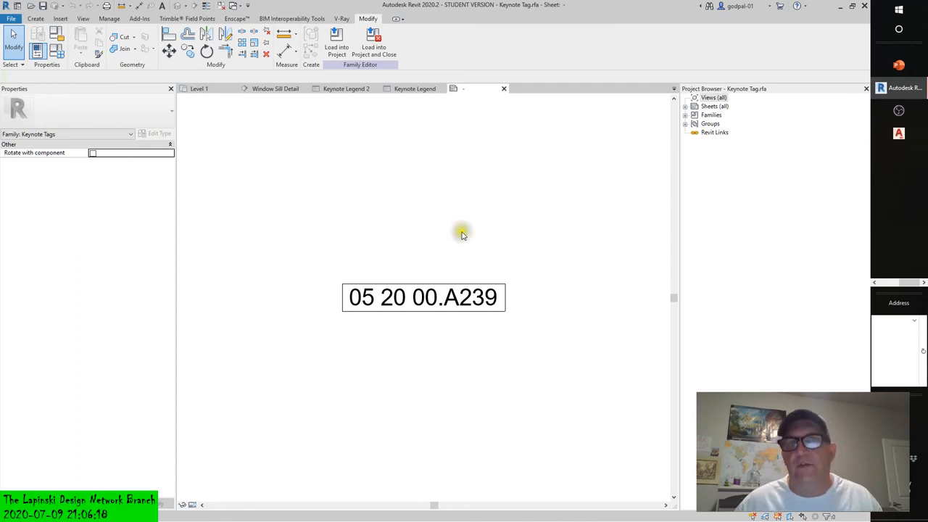
{"action": "left_click", "coordinate": [504, 88]}
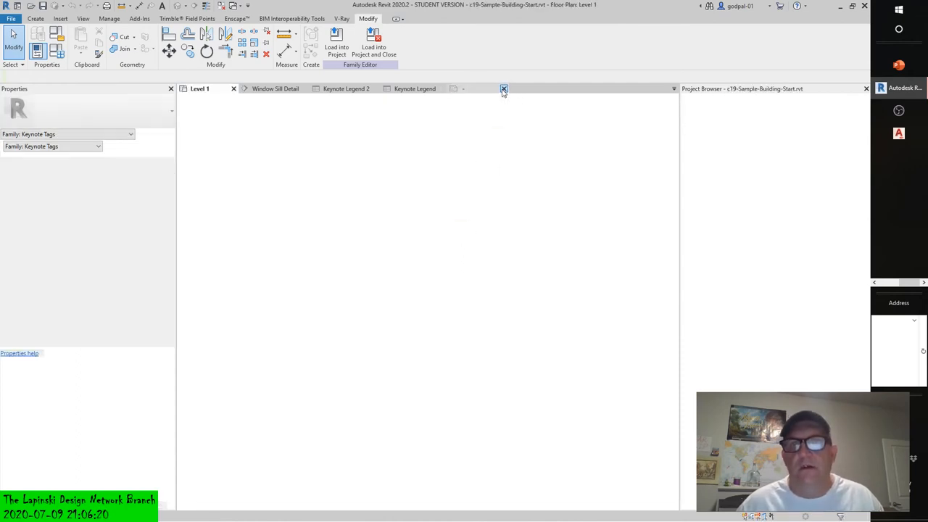
{"action": "left_click", "coordinate": [504, 88]}
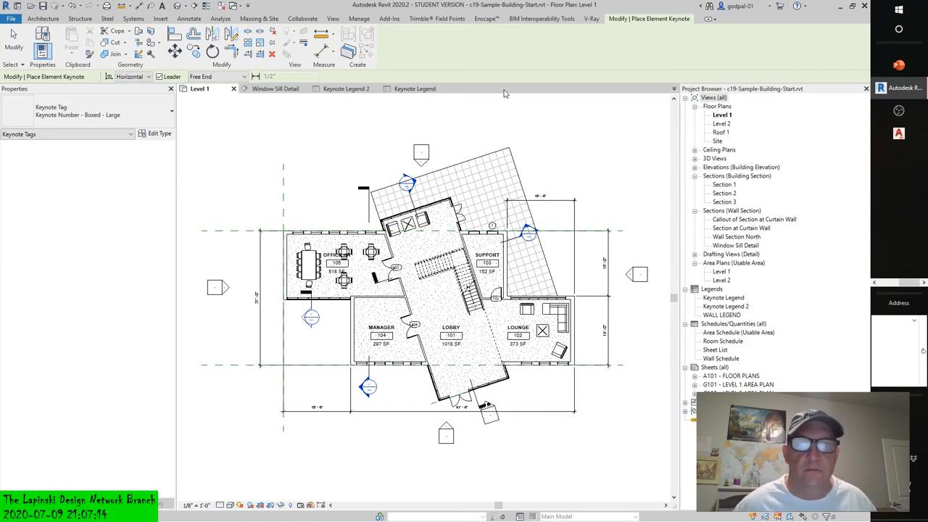
{"action": "mouse_move", "coordinate": [487, 73]}
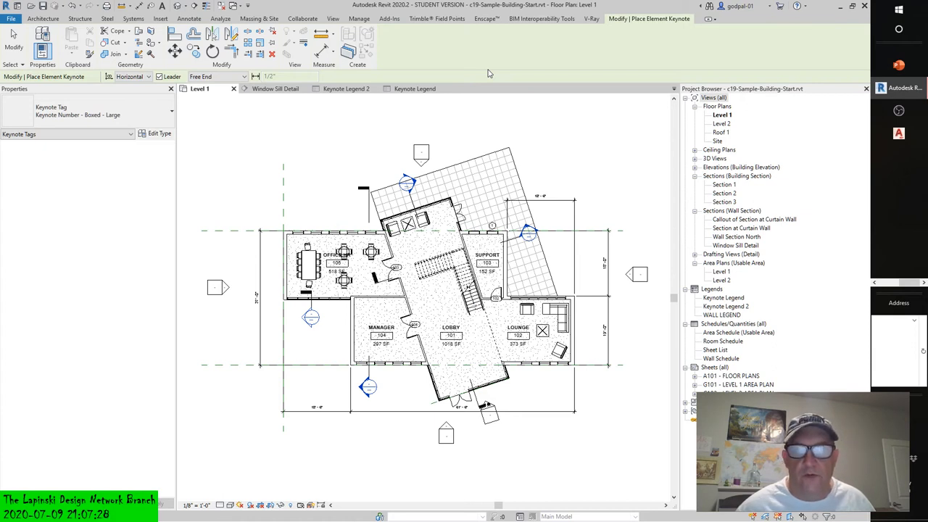
{"action": "mouse_move", "coordinate": [323, 145]}
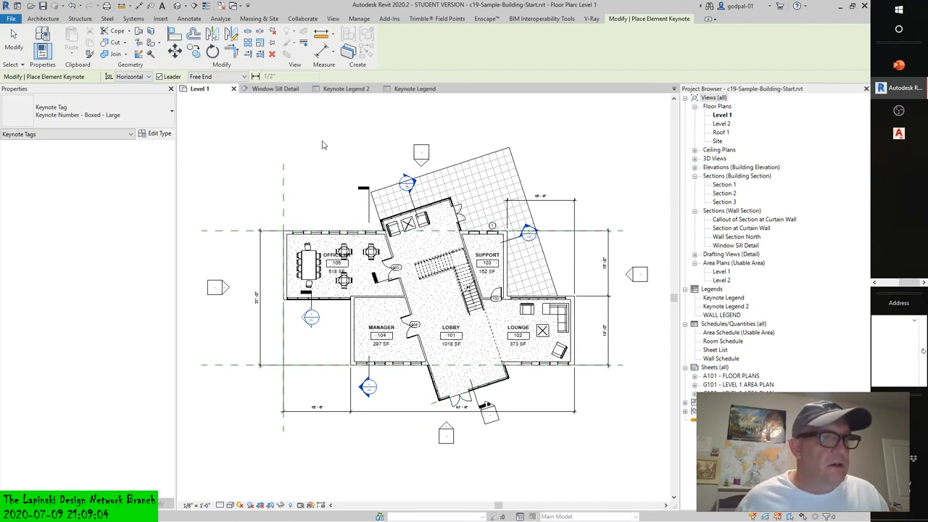
{"action": "mouse_move", "coordinate": [360, 121]}
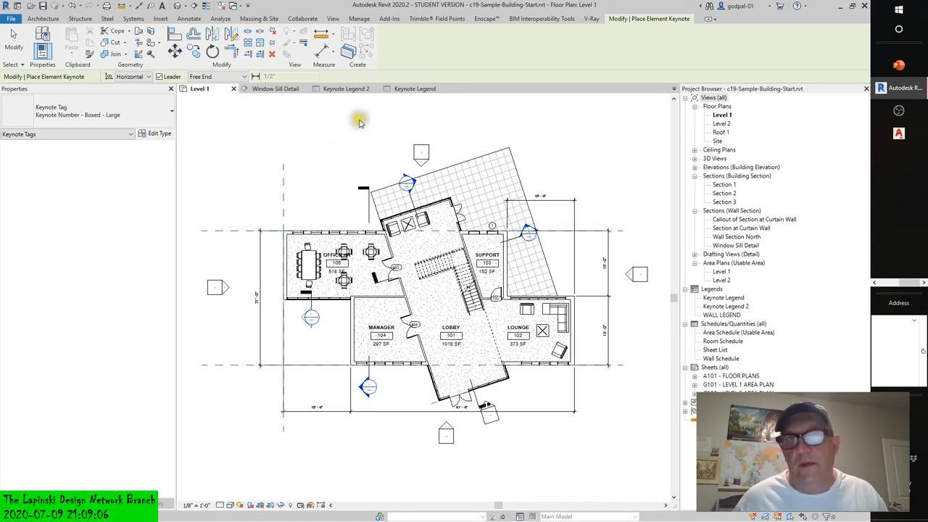